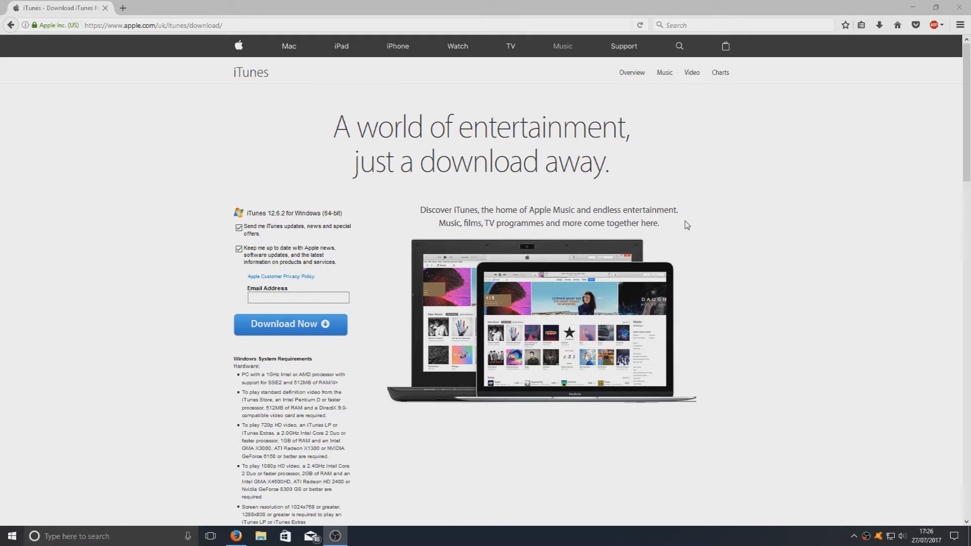
scroll(down, 3)
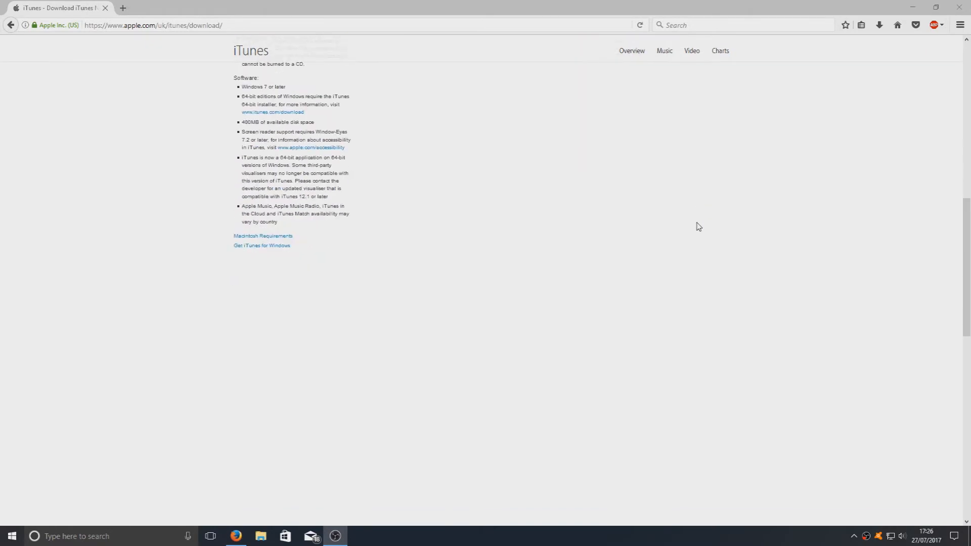
scroll(up, 3)
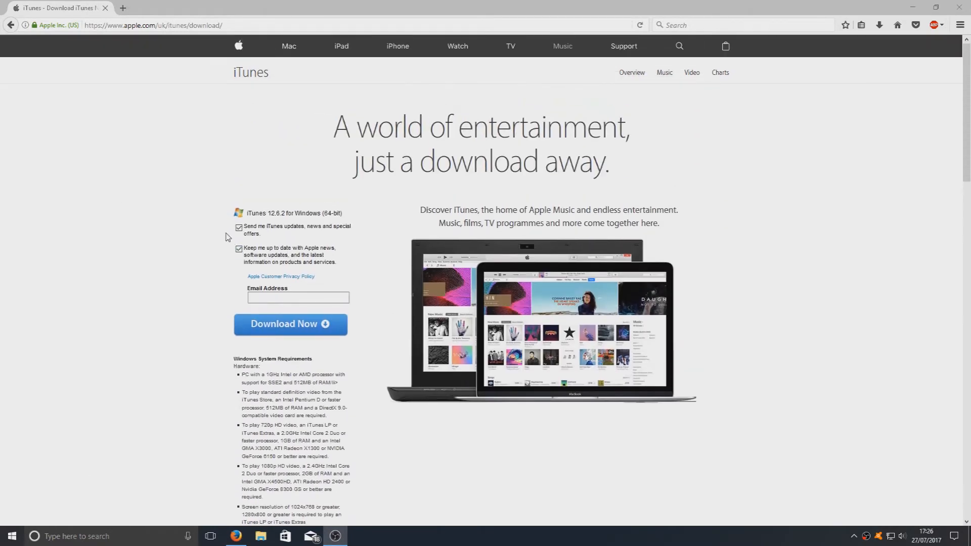
click(238, 248)
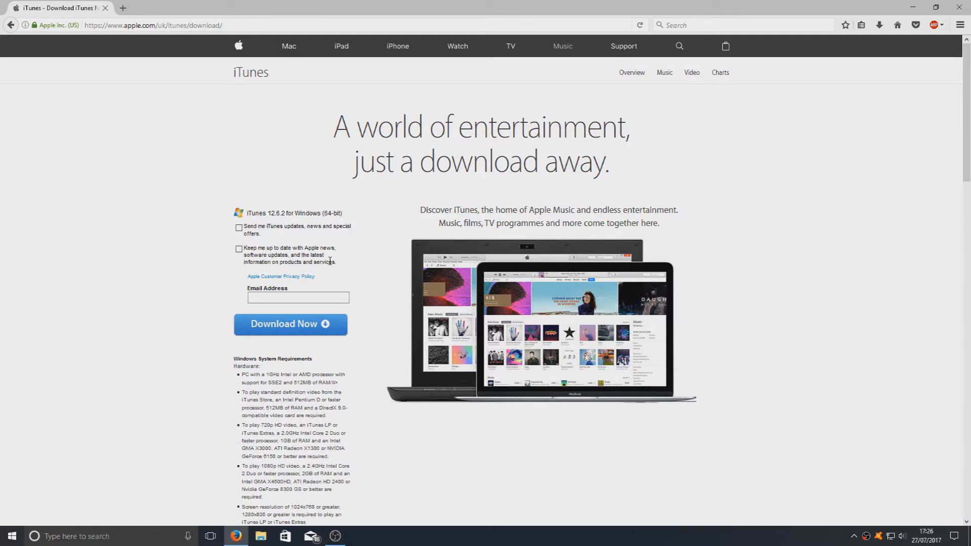
click(289, 324)
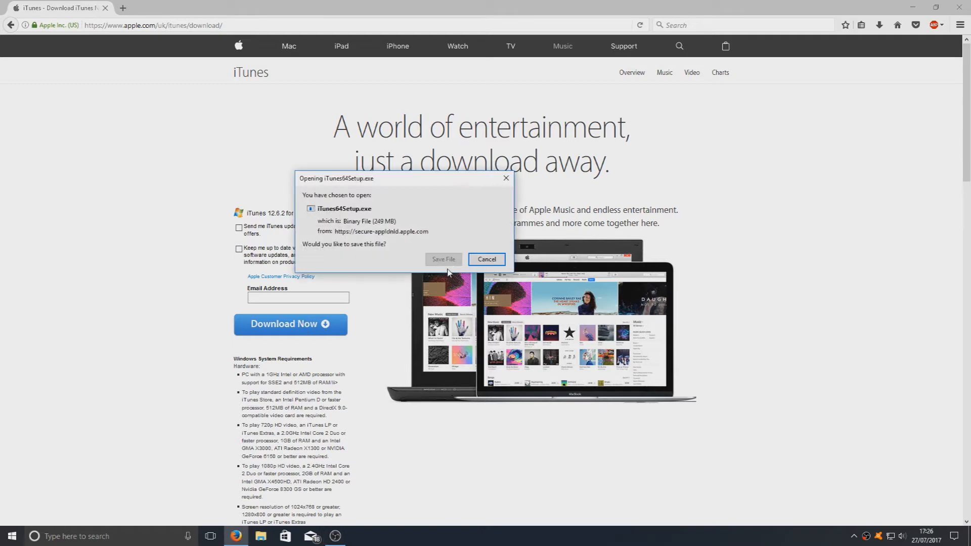
click(486, 259)
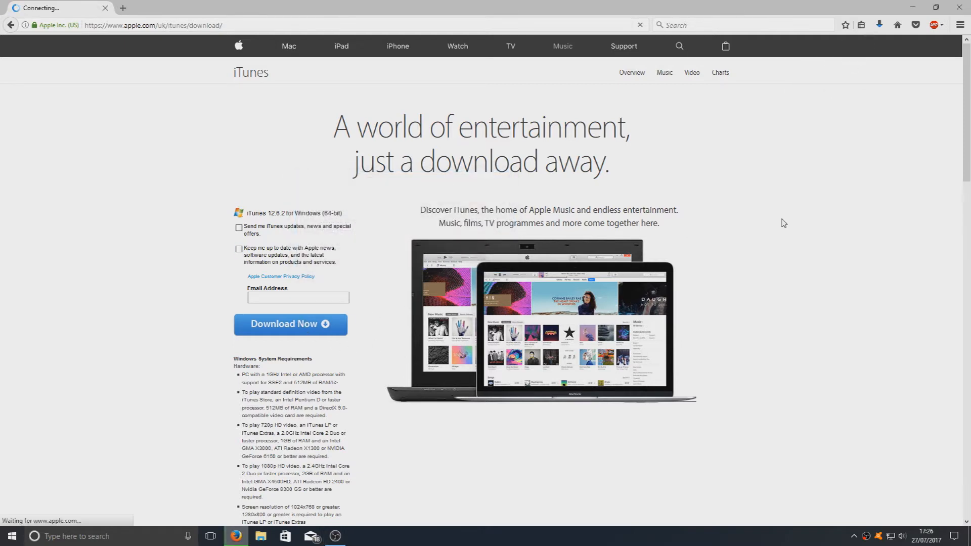
click(290, 324)
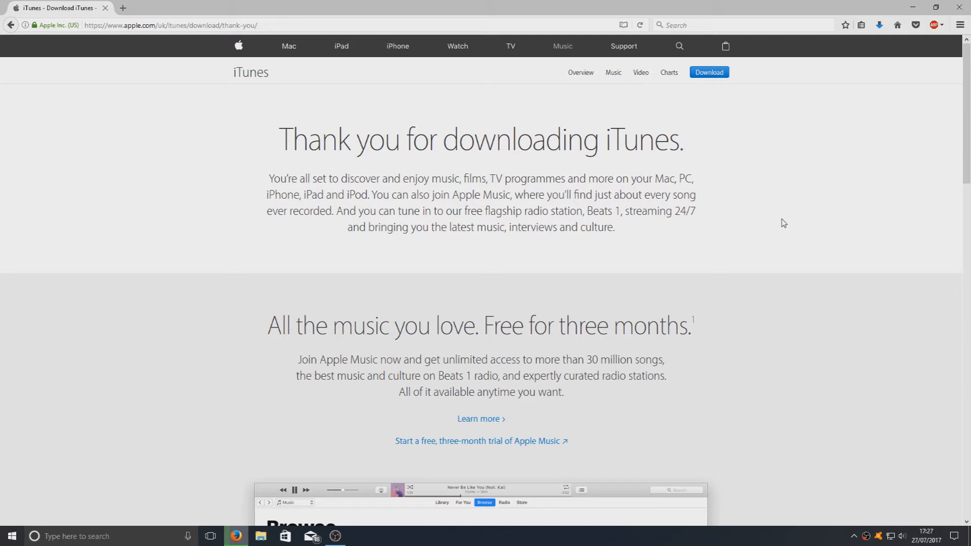
mouse_move(768, 233)
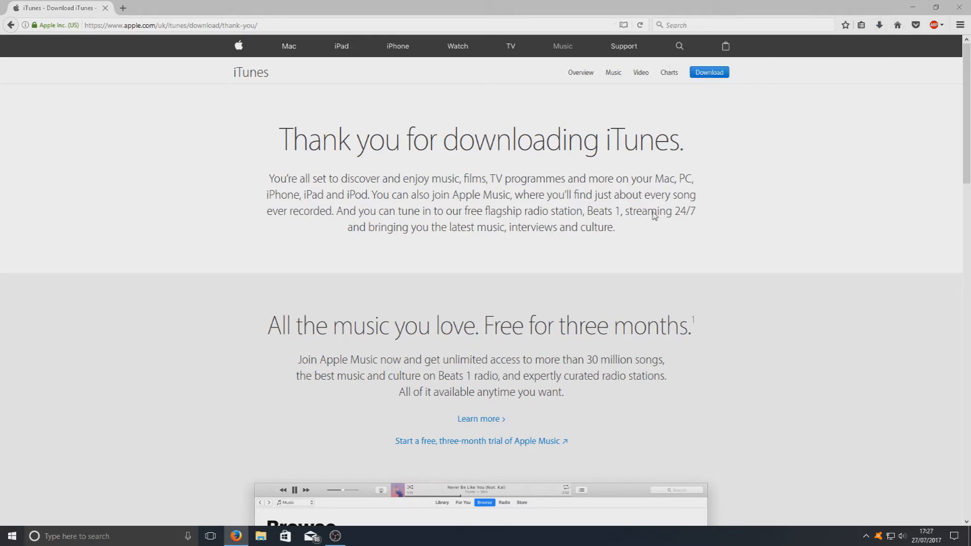
mouse_move(557, 223)
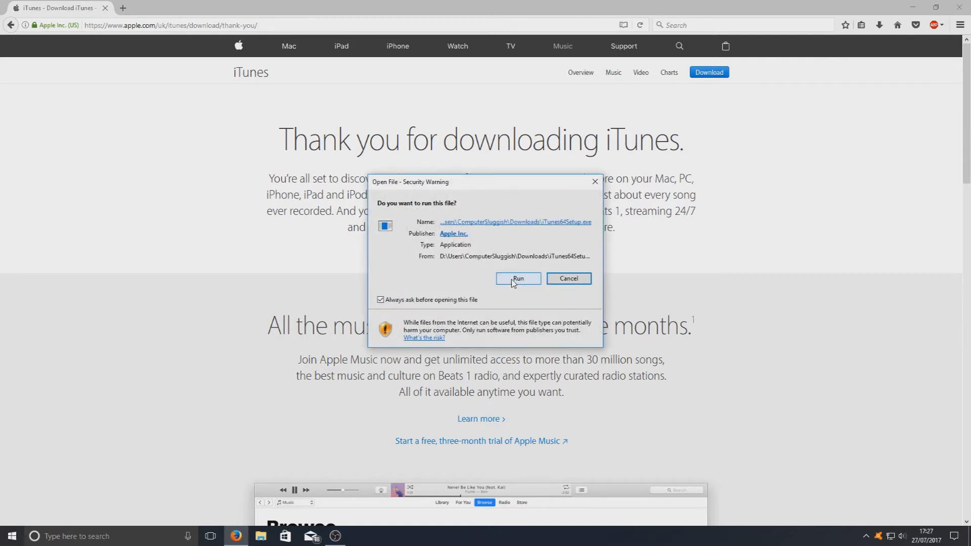
Launch iTunes64Setup.exe from Firefox and continue past the installer's welcome page.
click(518, 278)
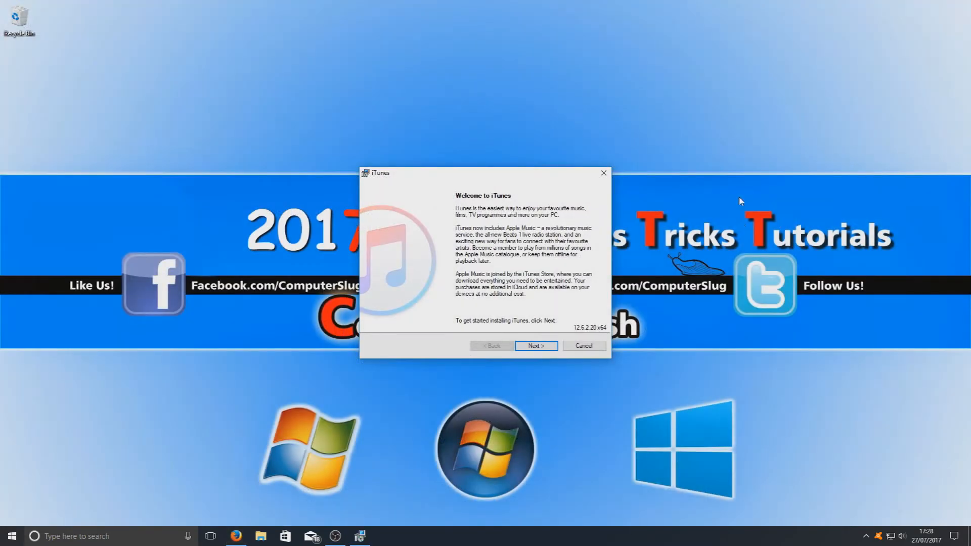
click(536, 345)
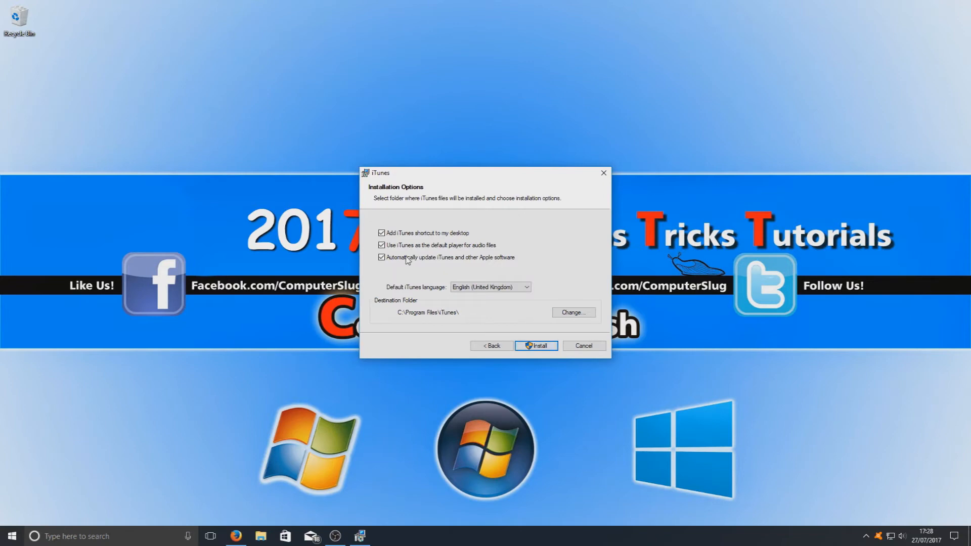
mouse_move(510, 236)
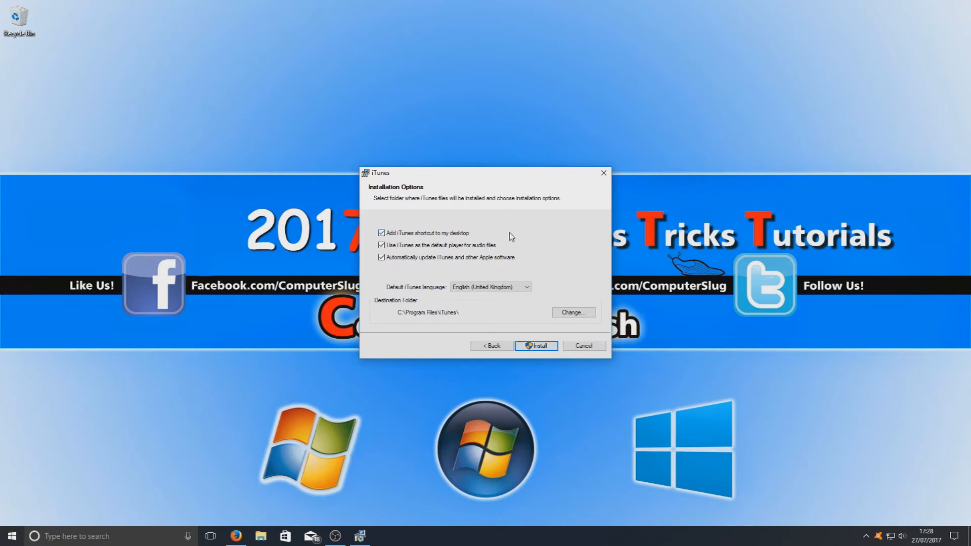
mouse_move(517, 234)
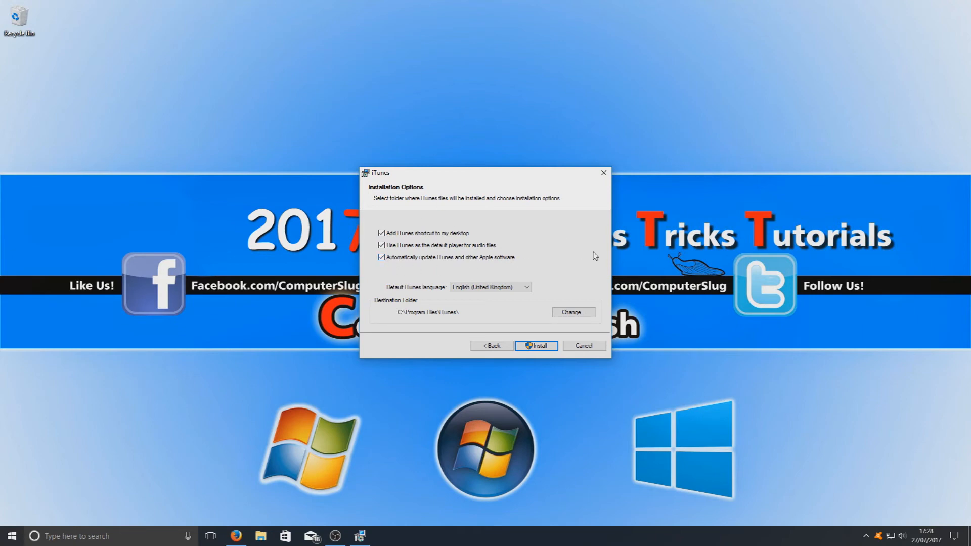
mouse_move(543, 281)
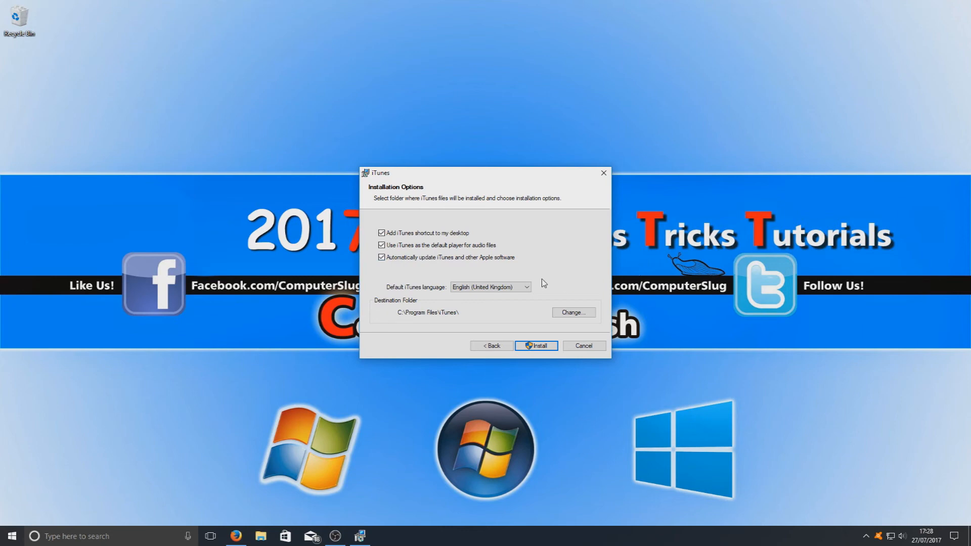
mouse_move(418, 305)
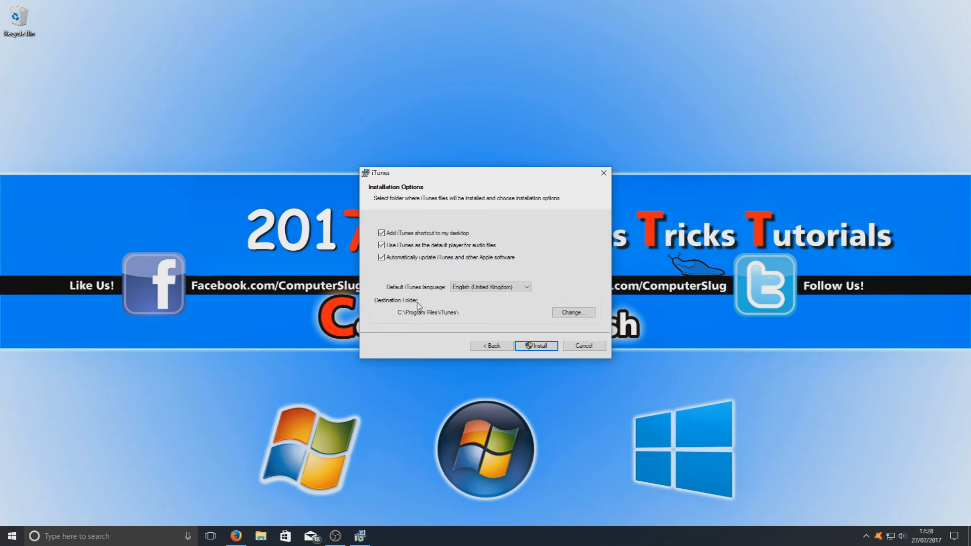
mouse_move(483, 321)
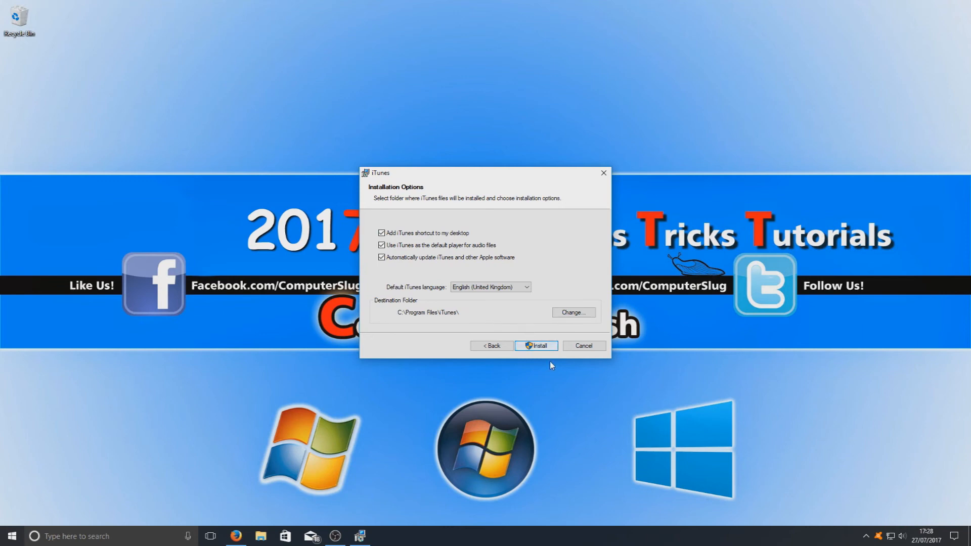
Install iTunes with default options, finish with 'Open iTunes' ticked, and agree to the licence.
click(536, 345)
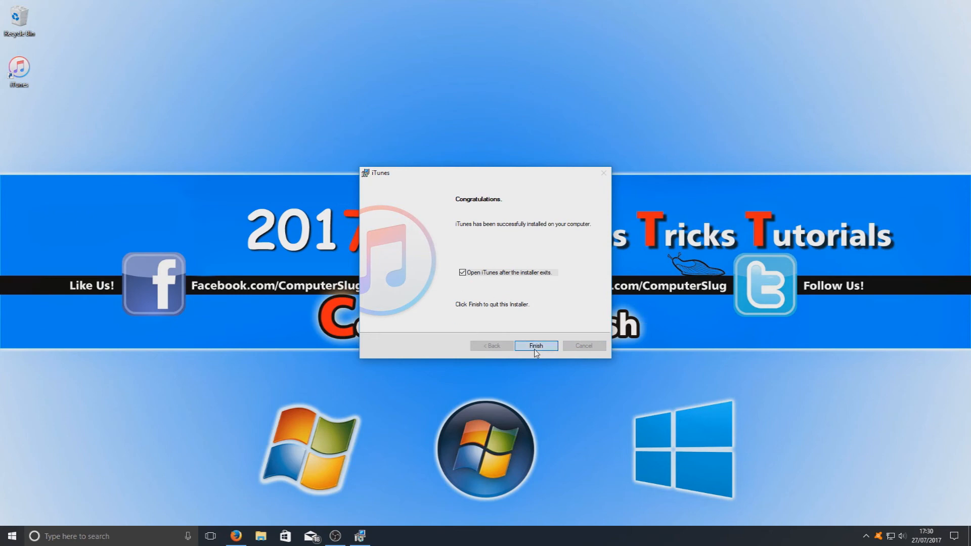
click(536, 346)
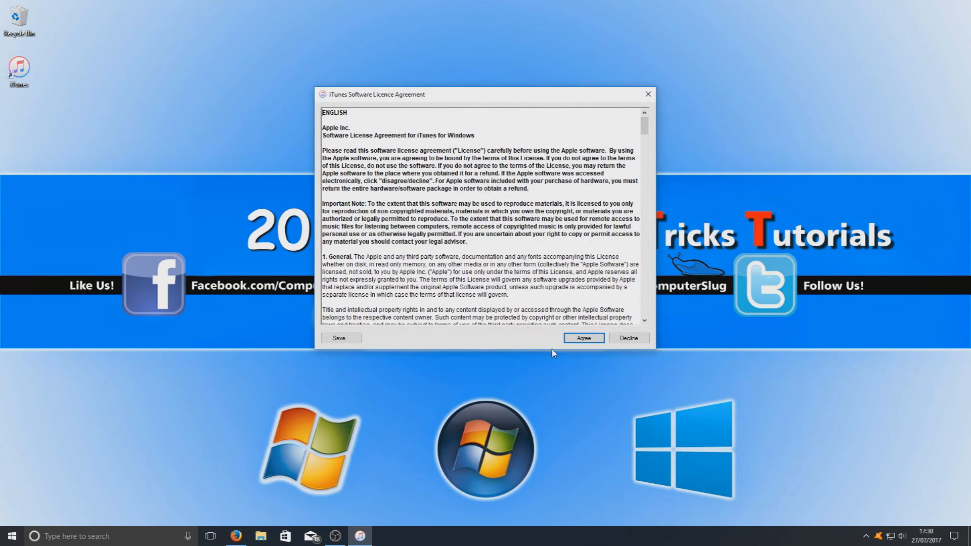
mouse_move(550, 305)
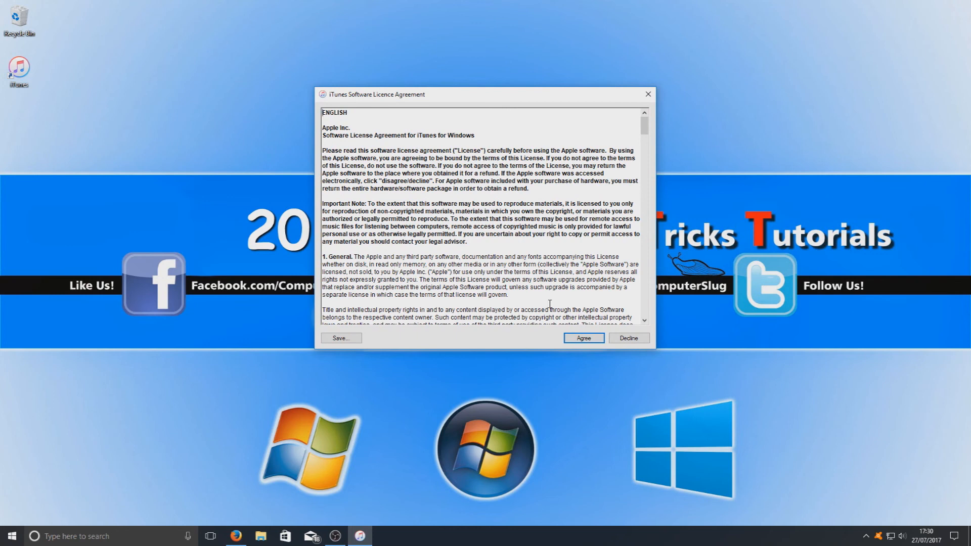
click(584, 338)
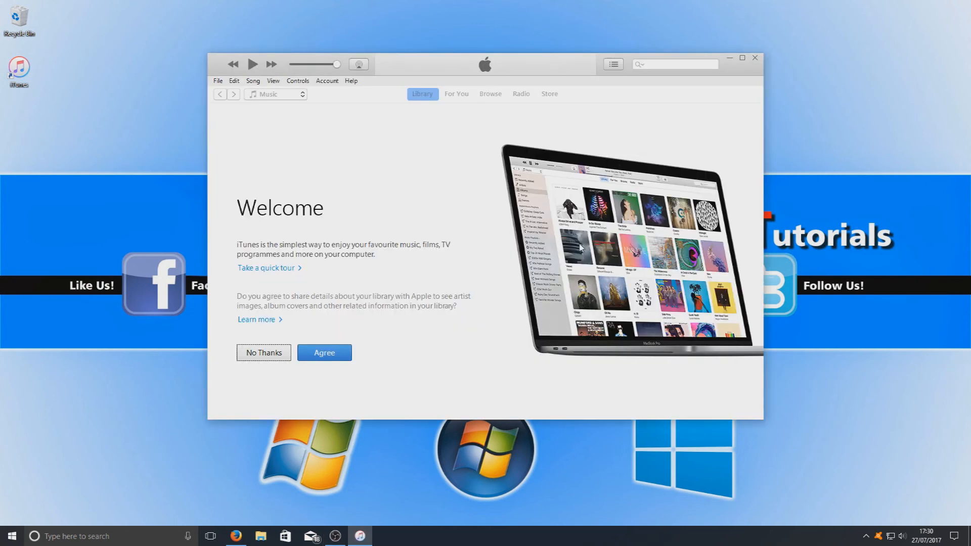
mouse_move(751, 51)
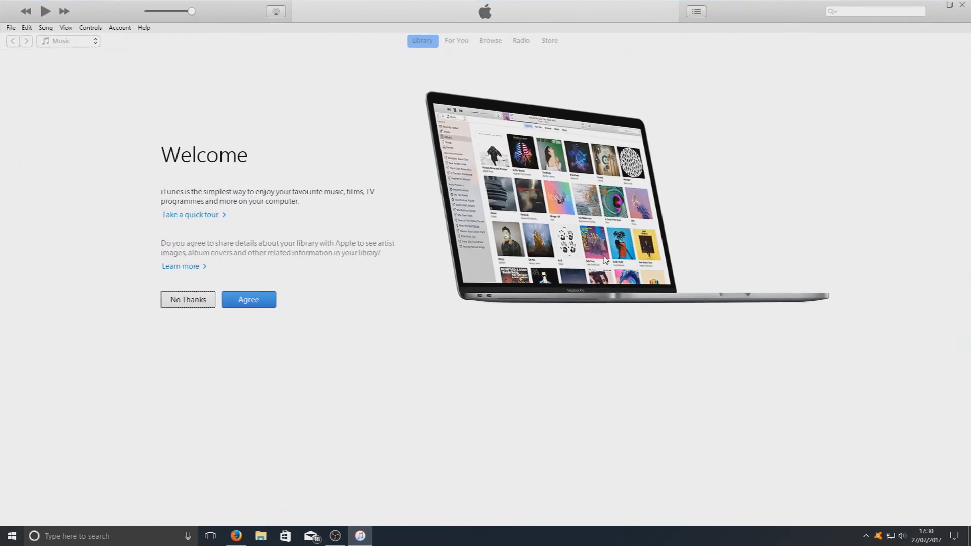
mouse_move(382, 132)
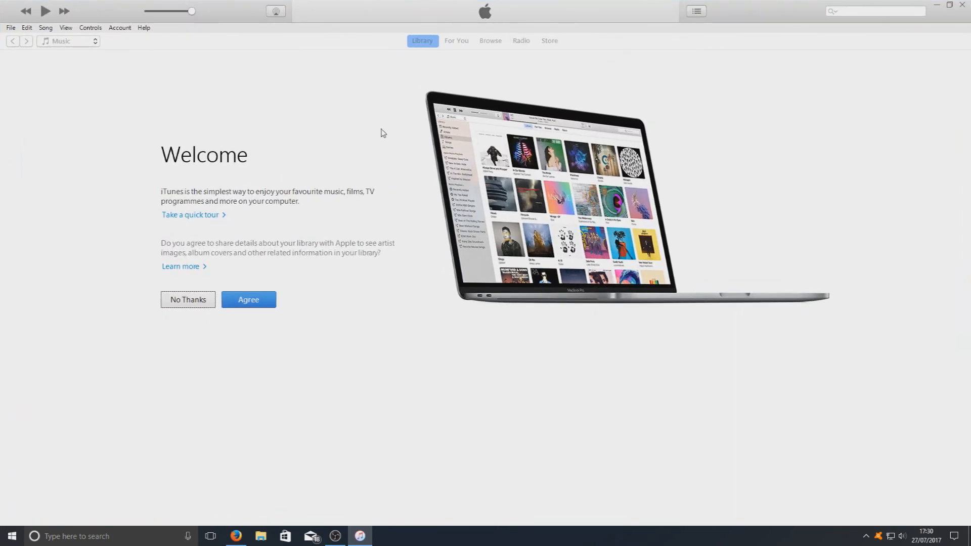